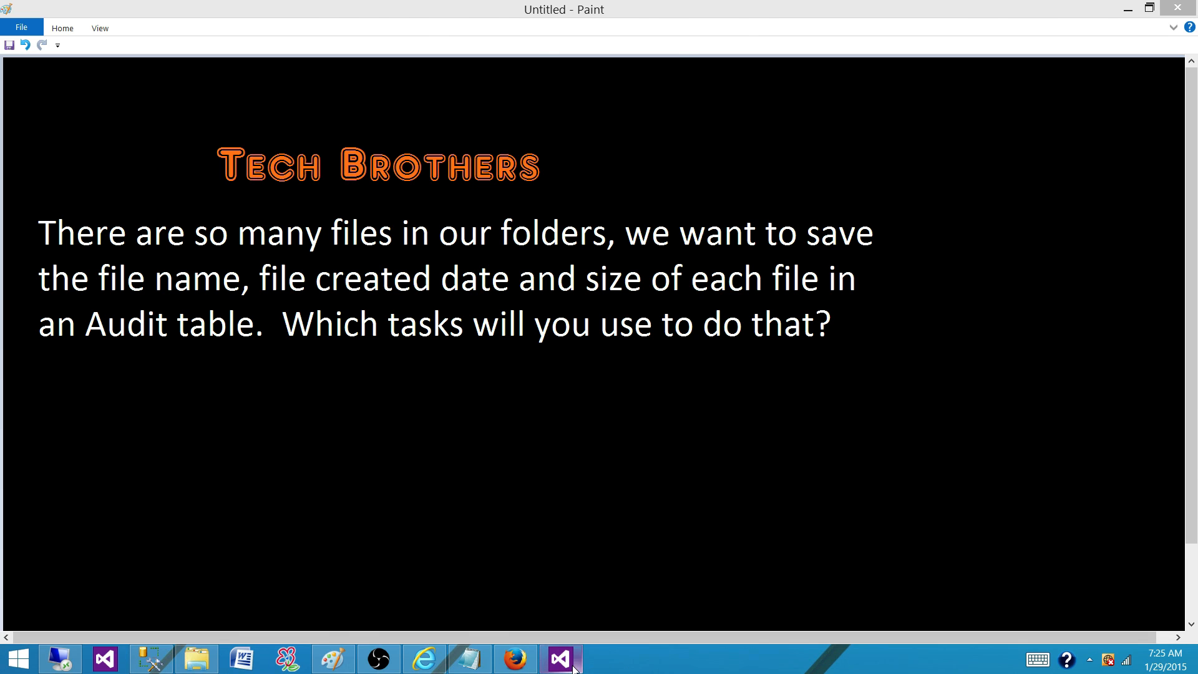
Switch from the Paint question slide to the SSIS package in Visual Studio.
left_click(562, 657)
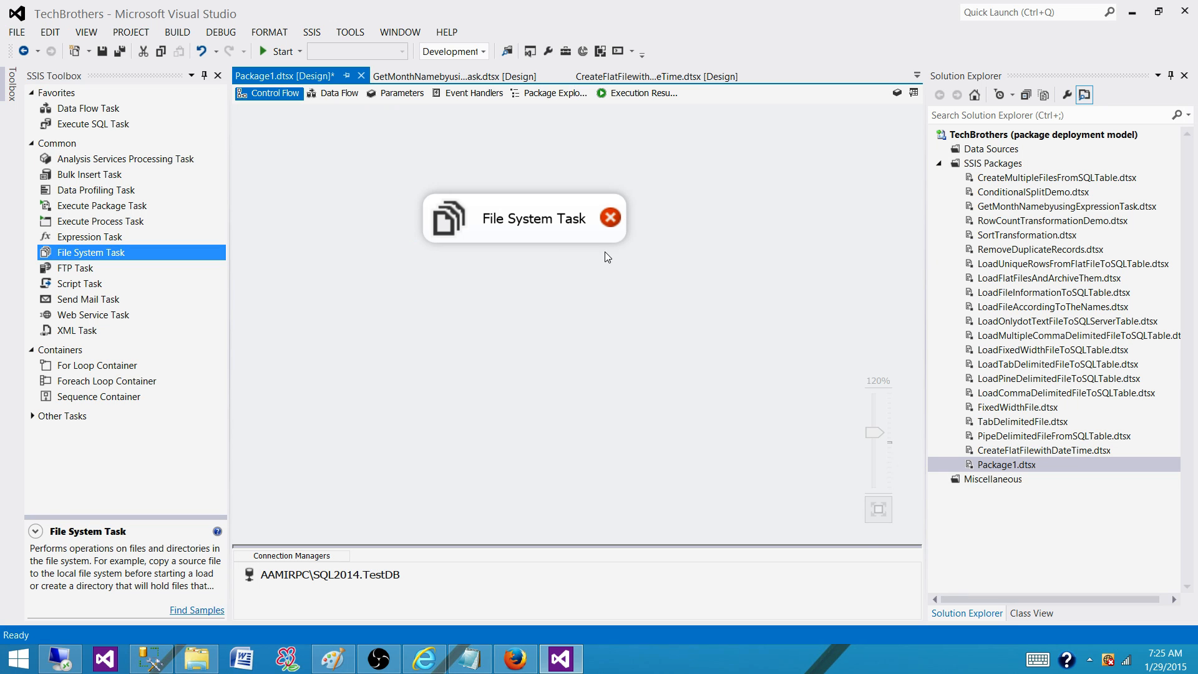
double_click(532, 218)
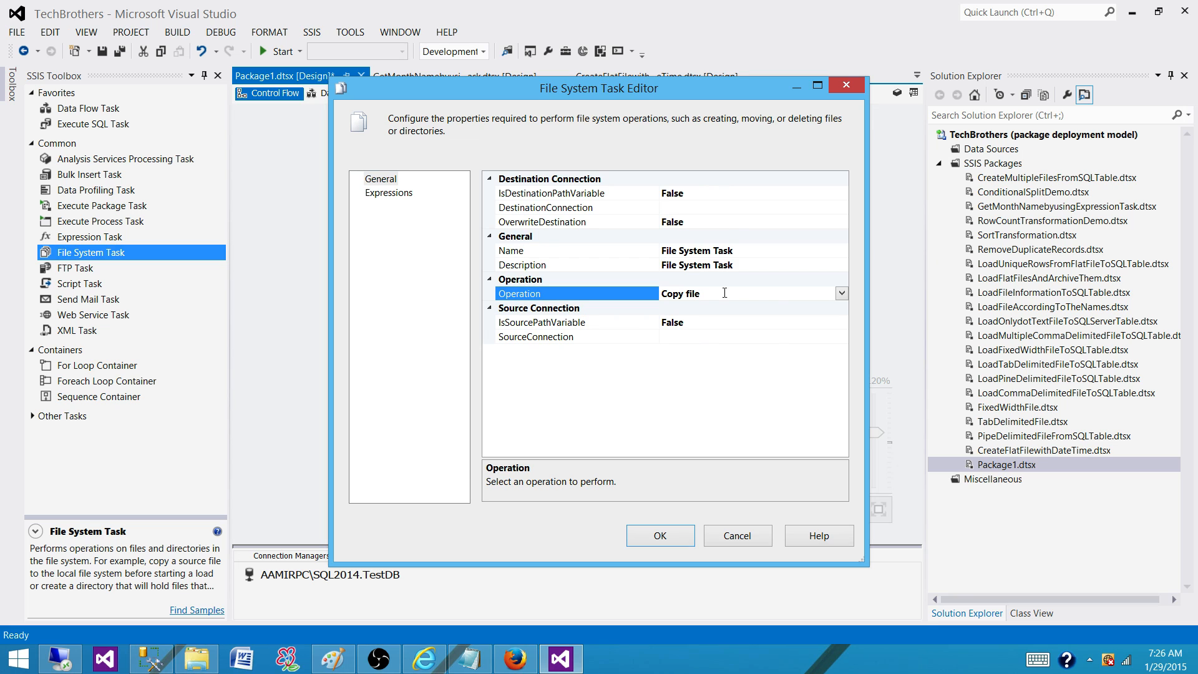
left_click(841, 293)
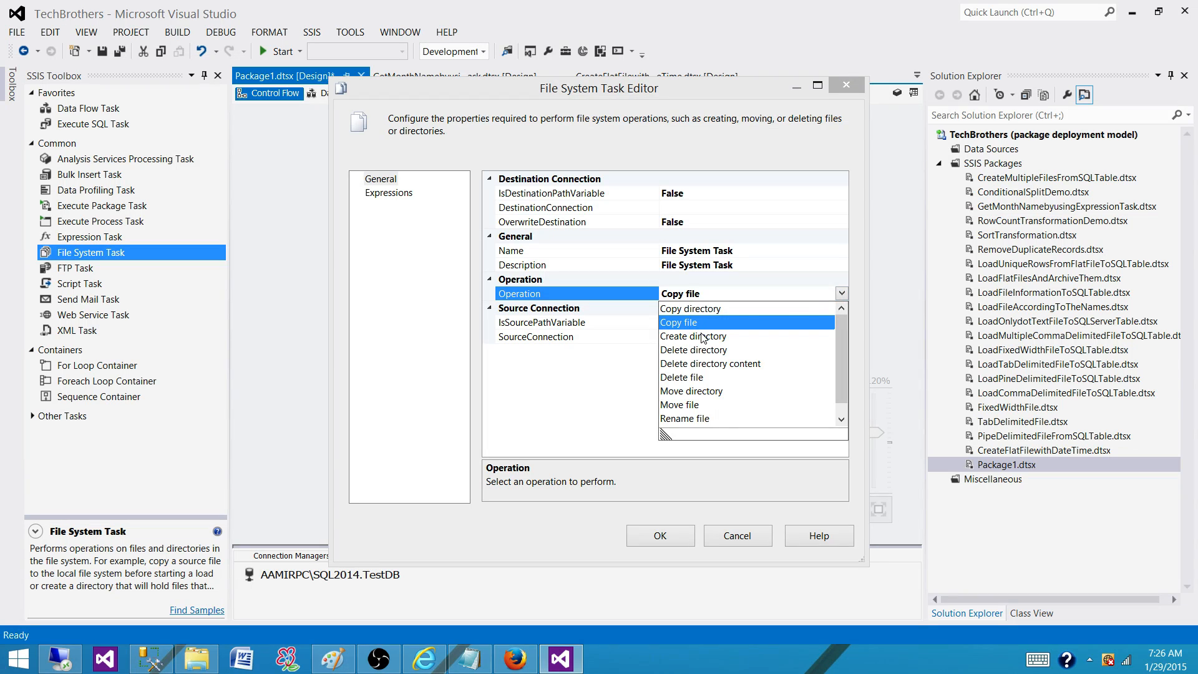
mouse_move(694, 397)
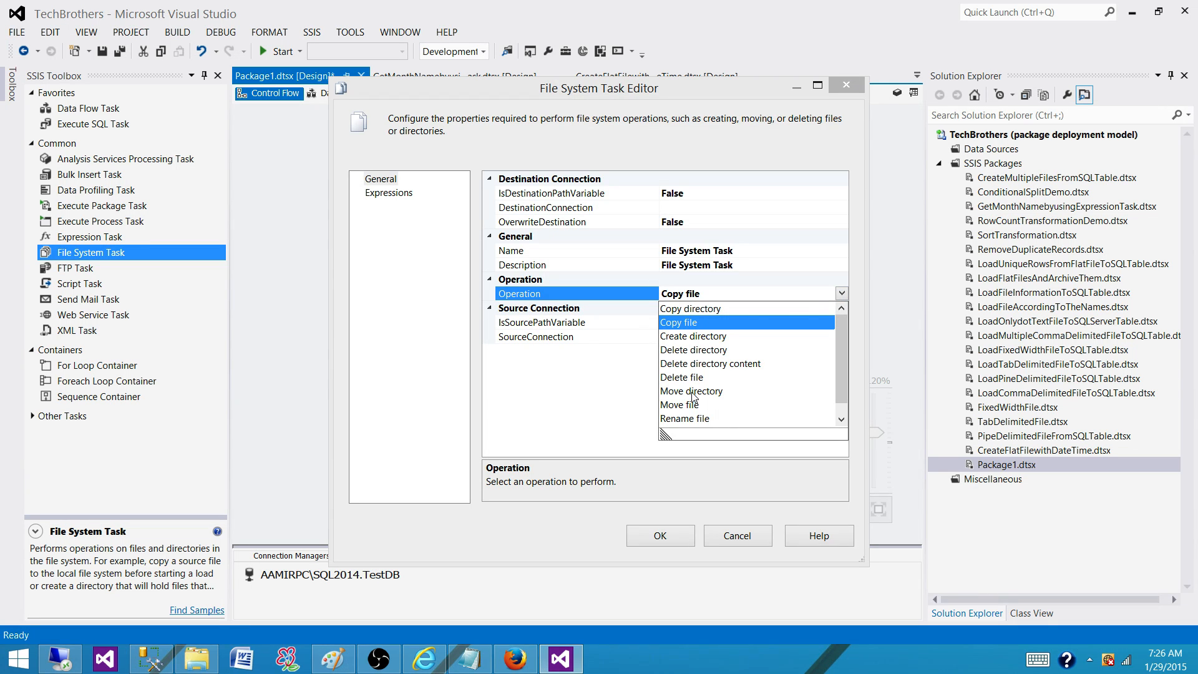
left_click(678, 322)
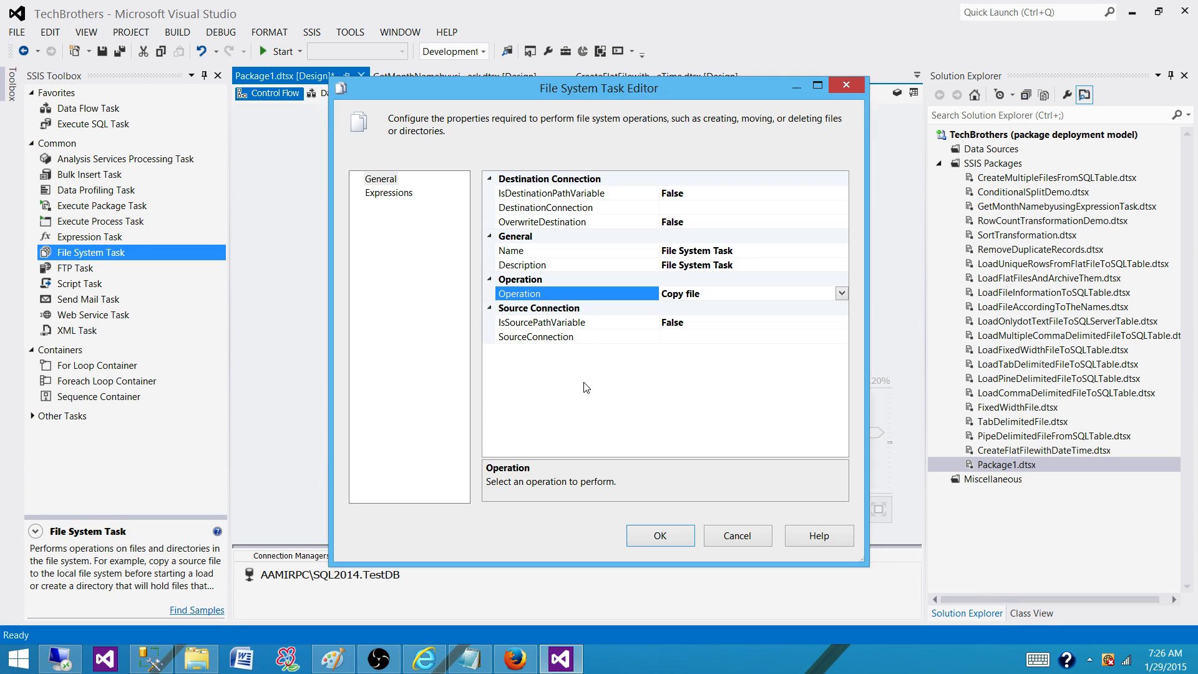
mouse_move(451, 340)
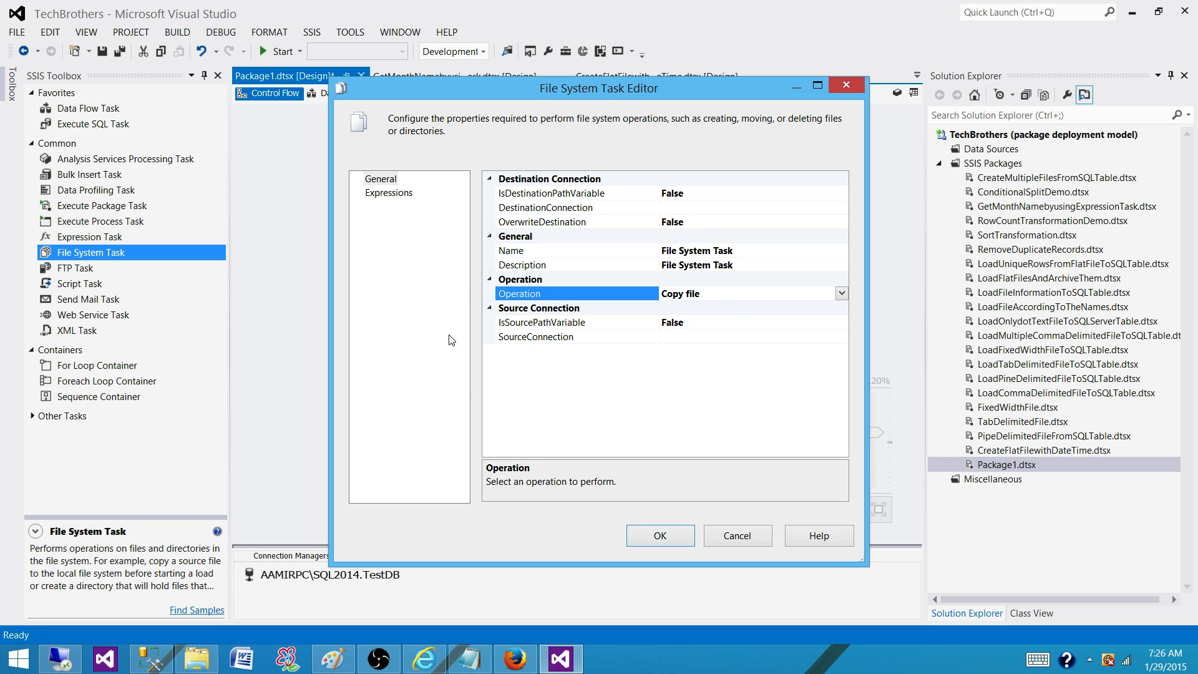
mouse_move(578, 392)
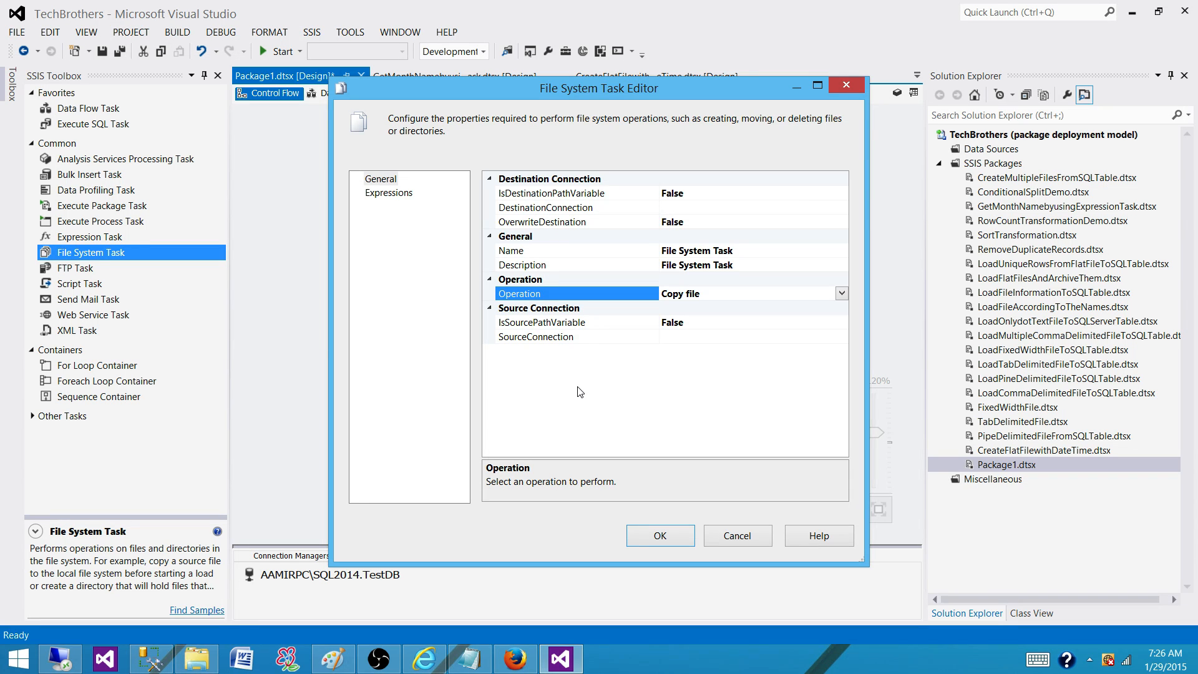
mouse_move(735, 174)
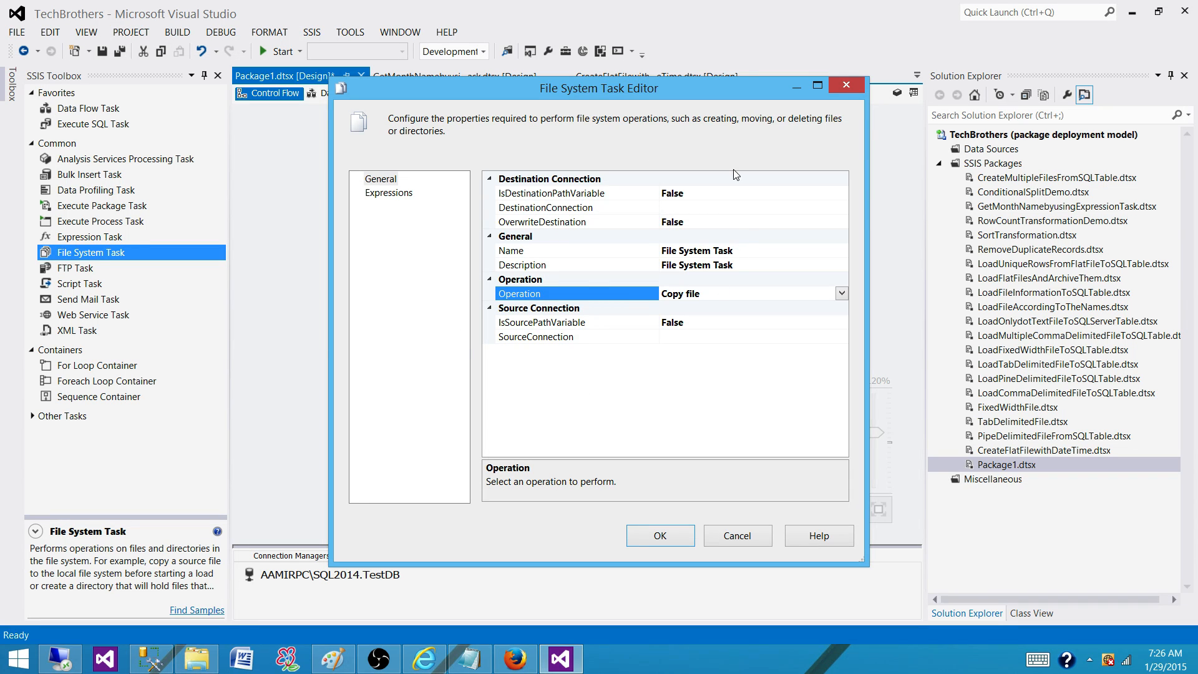
mouse_move(601, 98)
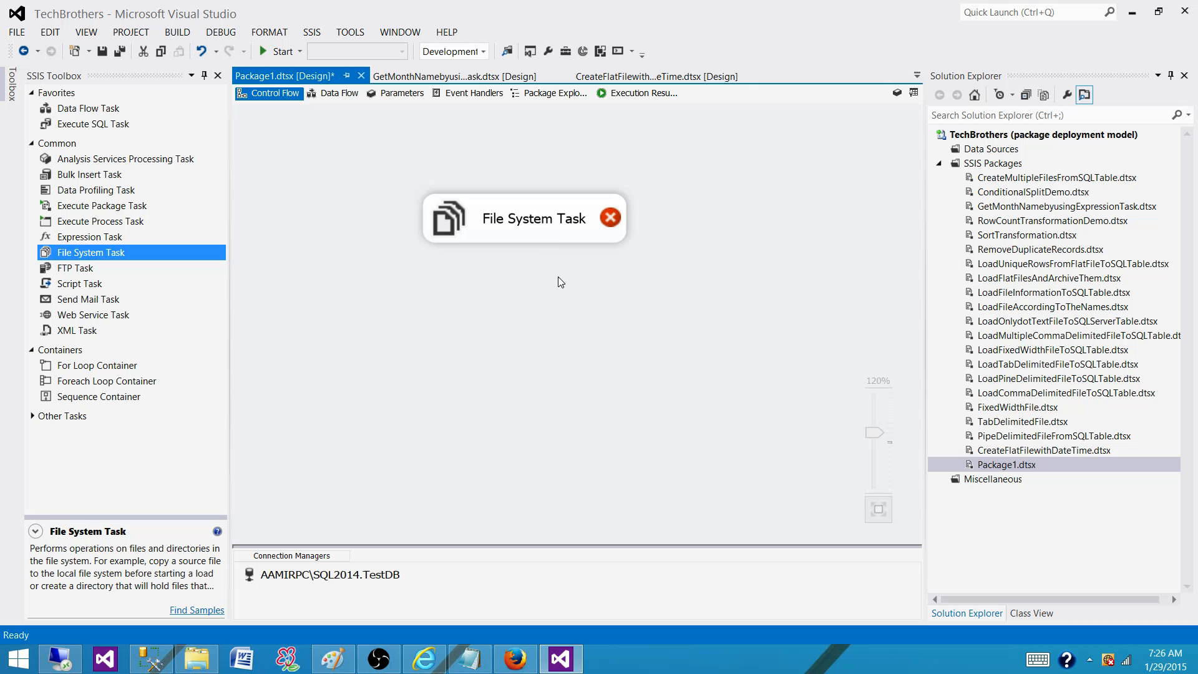
Replace the File System Task on Package1's control flow with a Script Task.
left_click(523, 218)
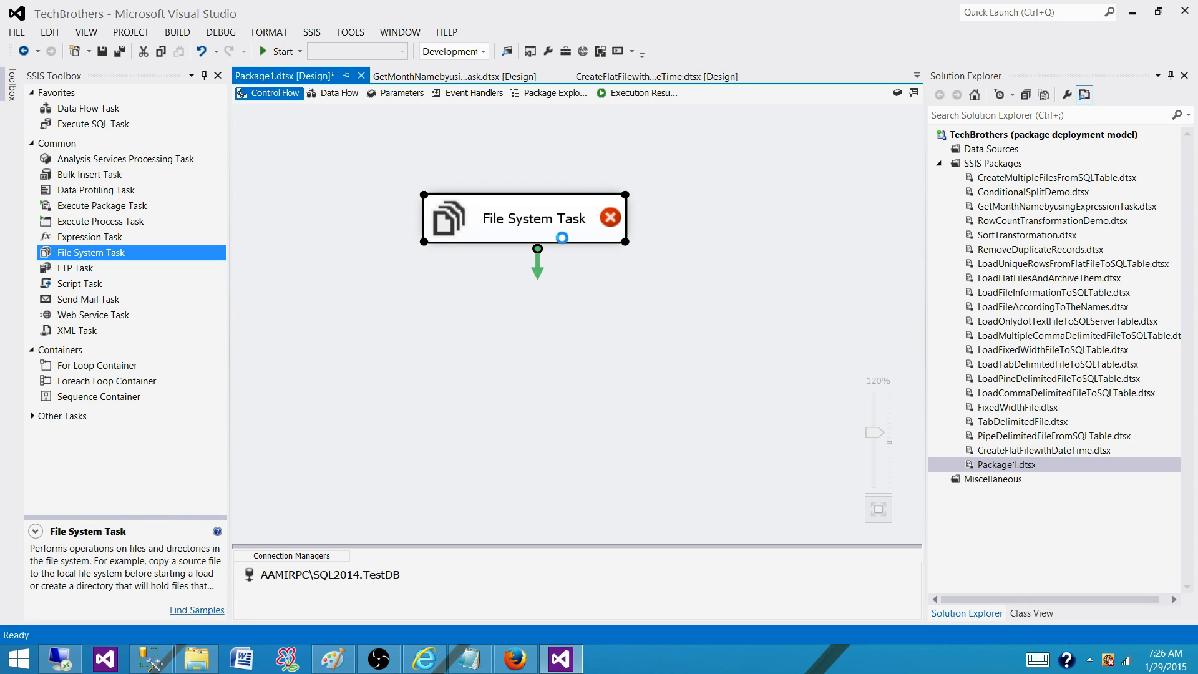
left_click(610, 218)
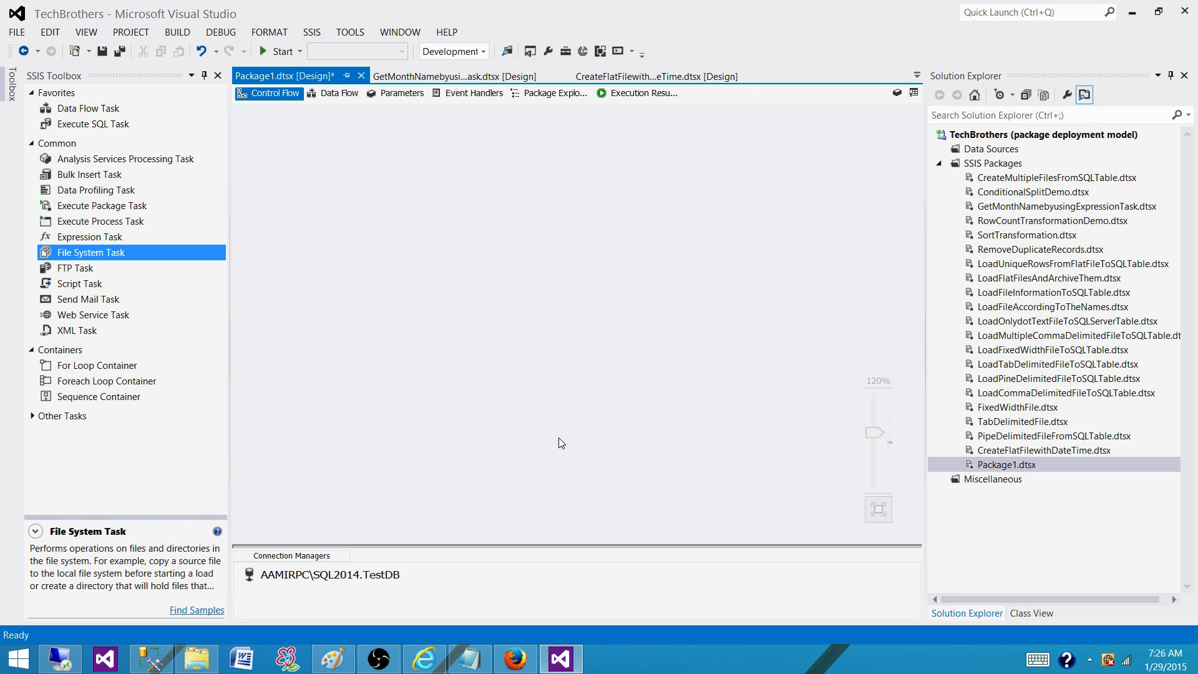
mouse_move(63, 195)
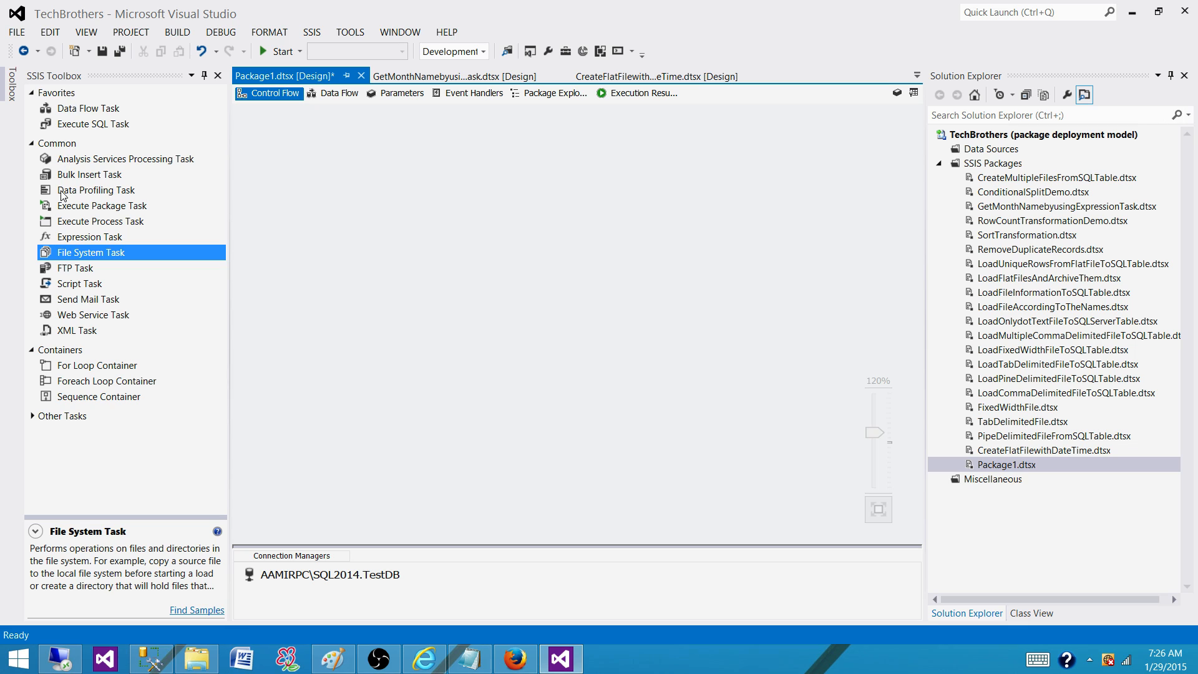
mouse_move(81, 388)
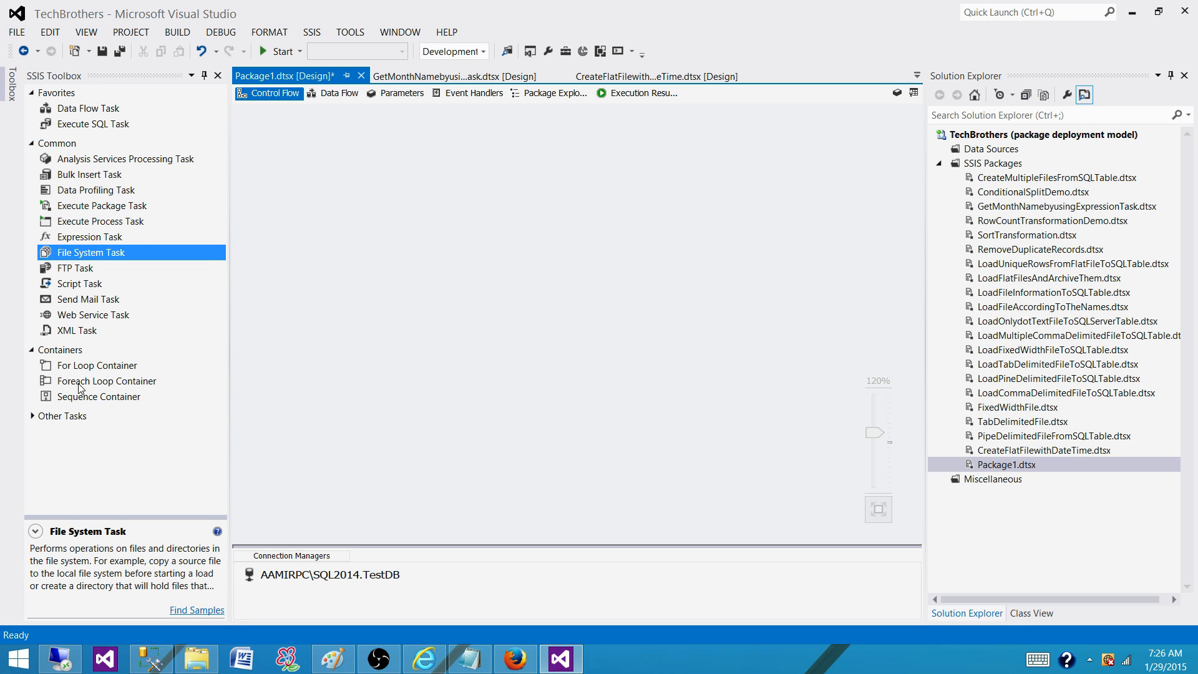
left_click(80, 283)
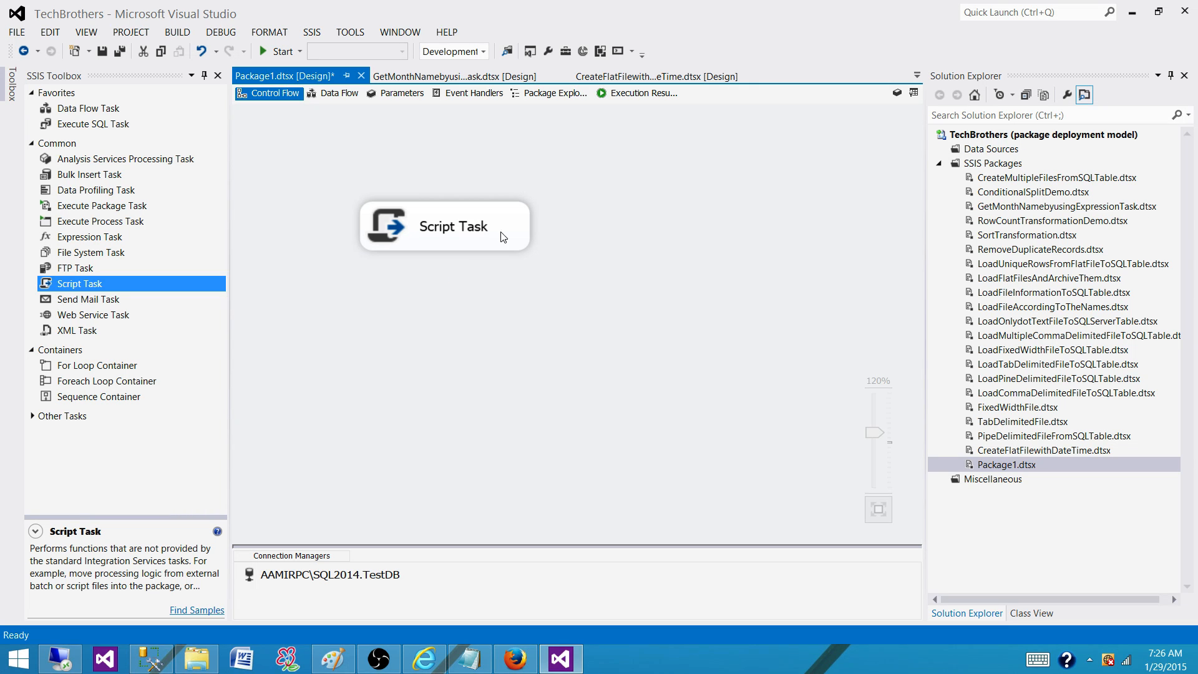
mouse_move(481, 229)
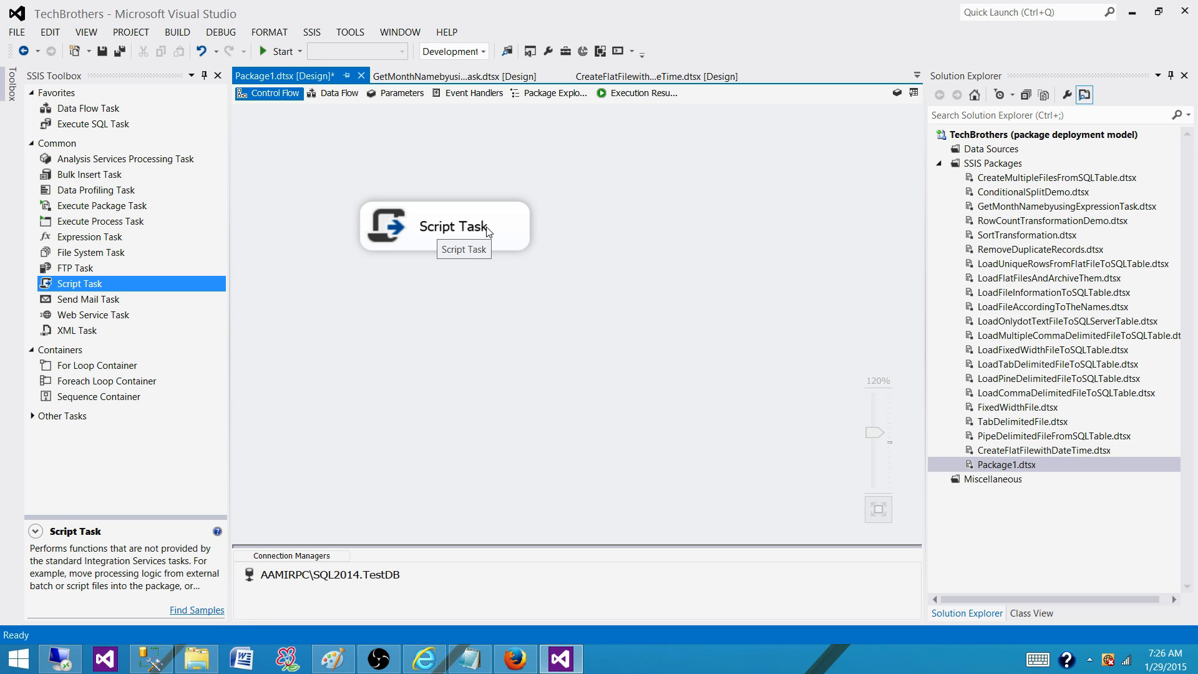
mouse_move(486, 233)
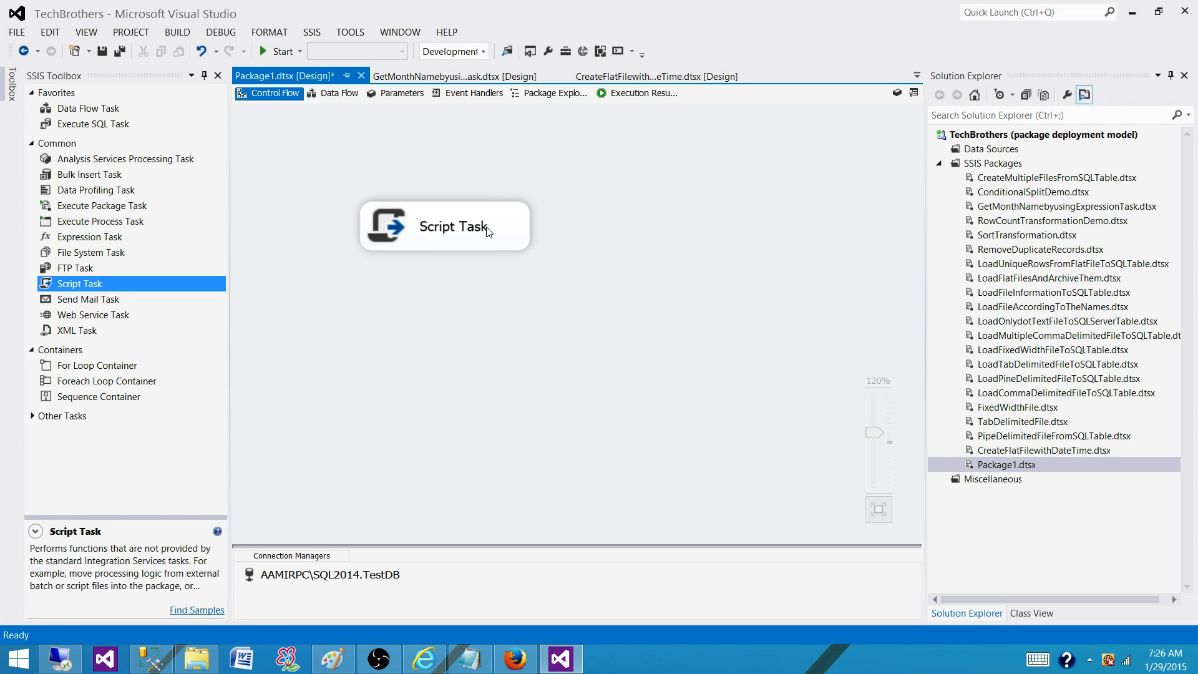
mouse_move(419, 228)
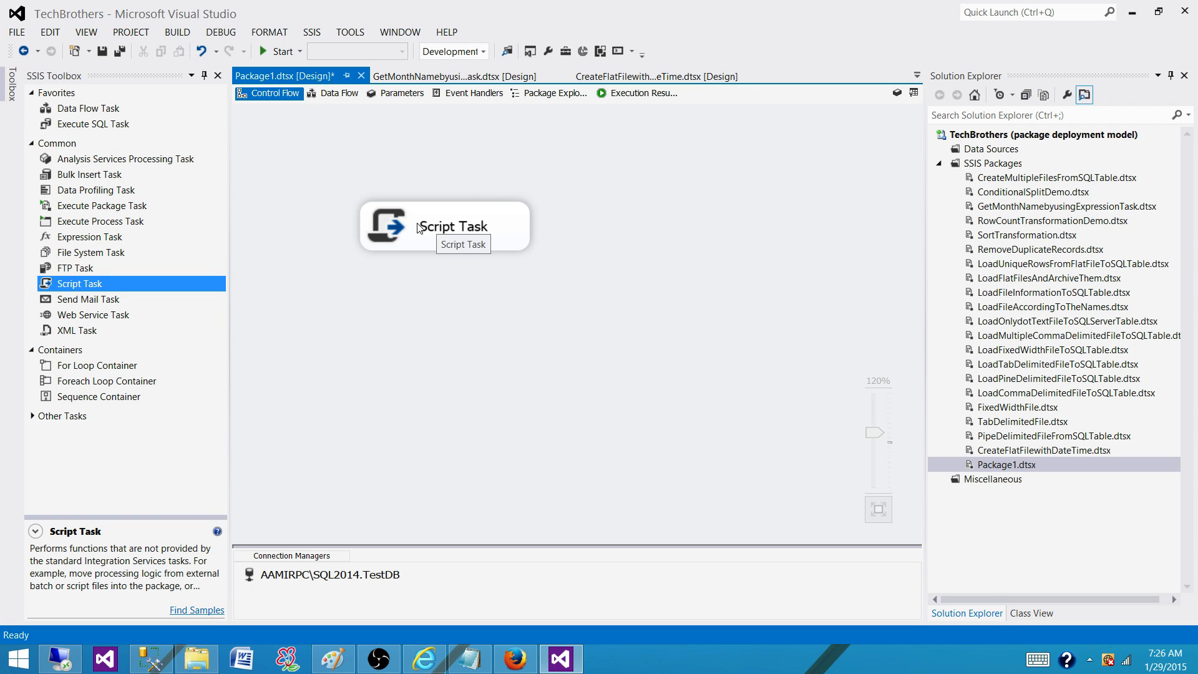
mouse_move(481, 229)
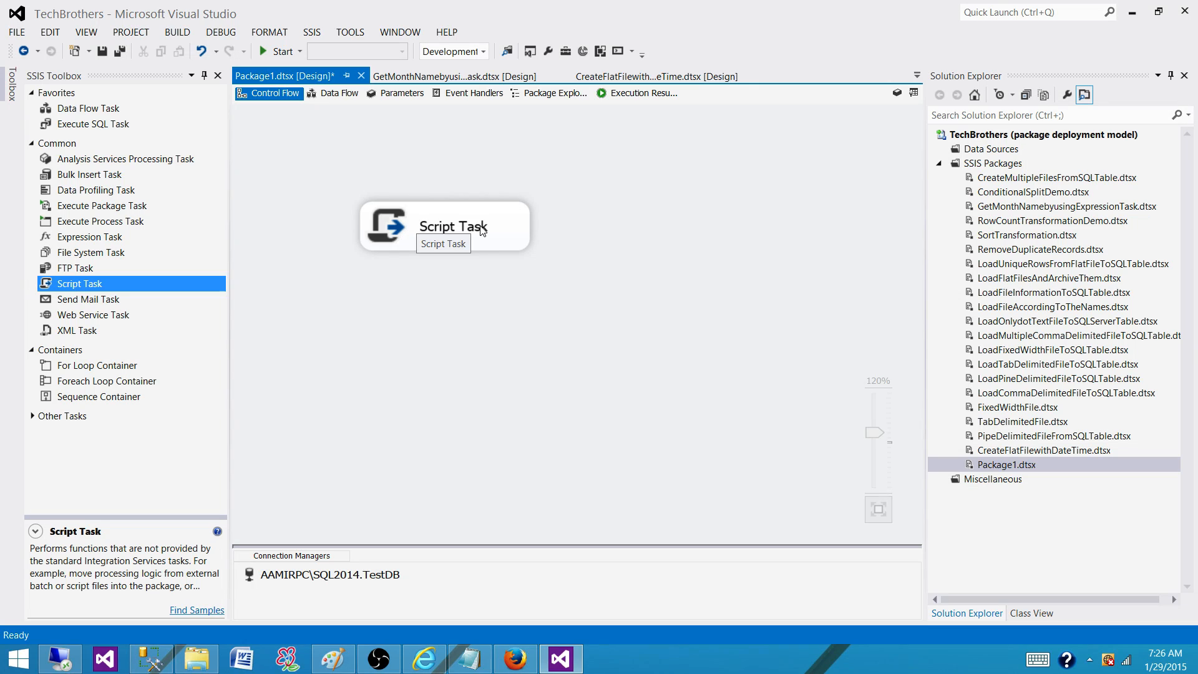
mouse_move(450, 224)
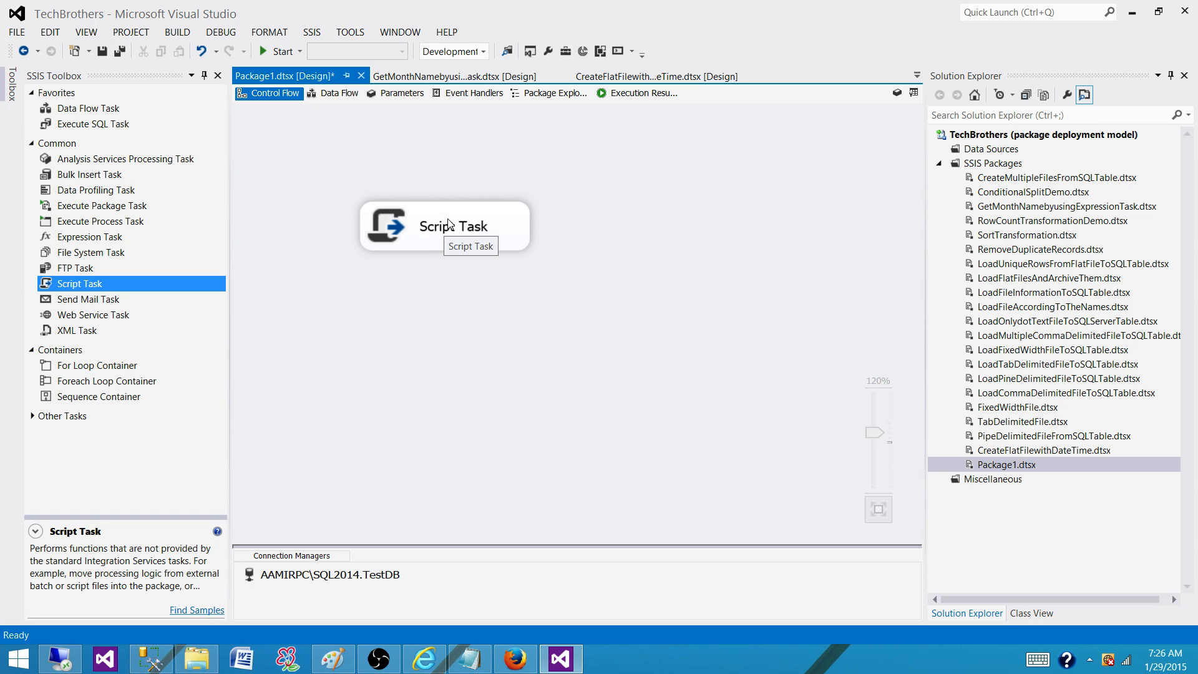
mouse_move(434, 232)
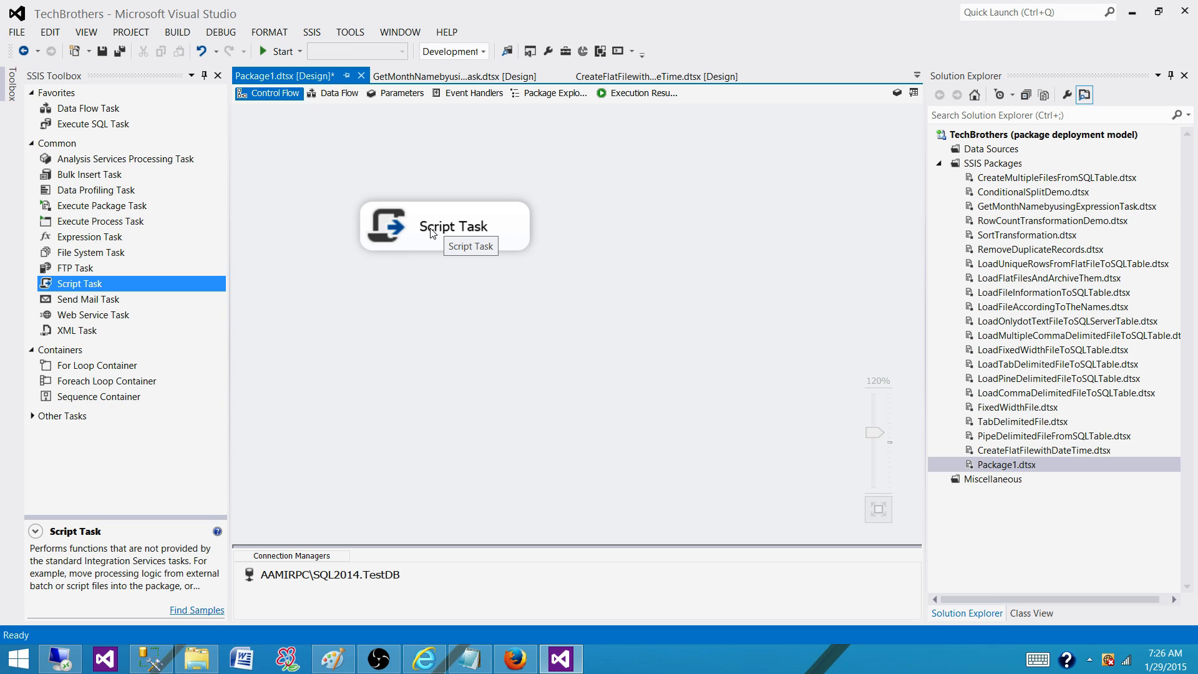
mouse_move(494, 233)
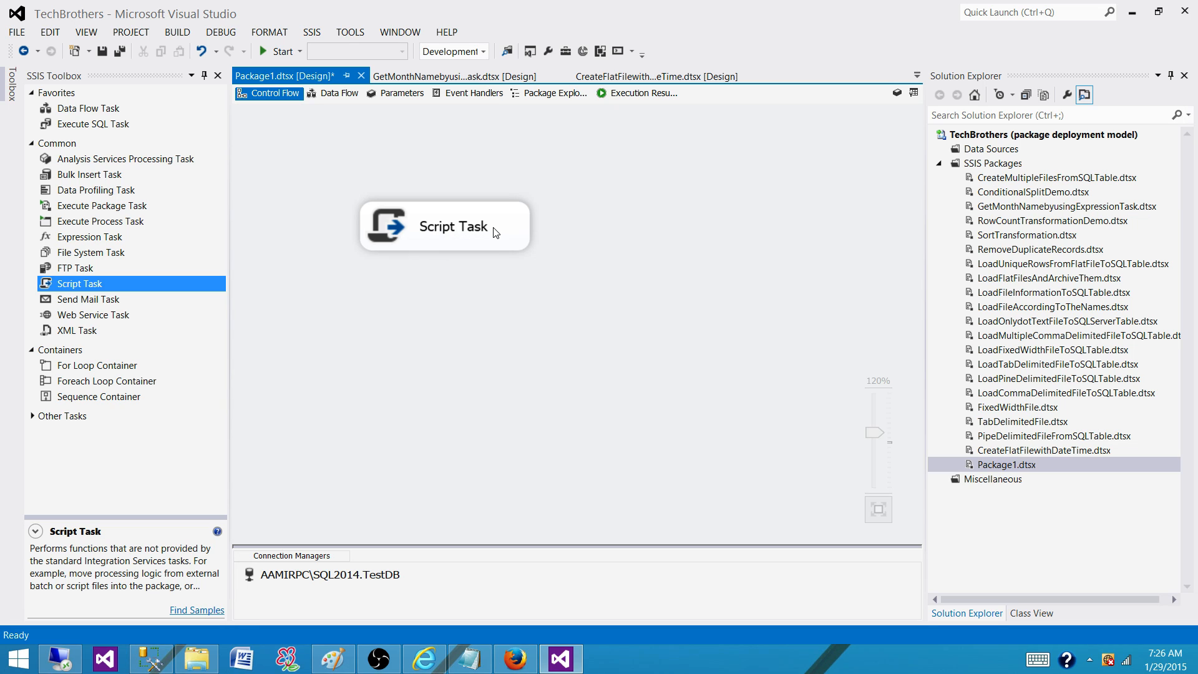
mouse_move(424, 241)
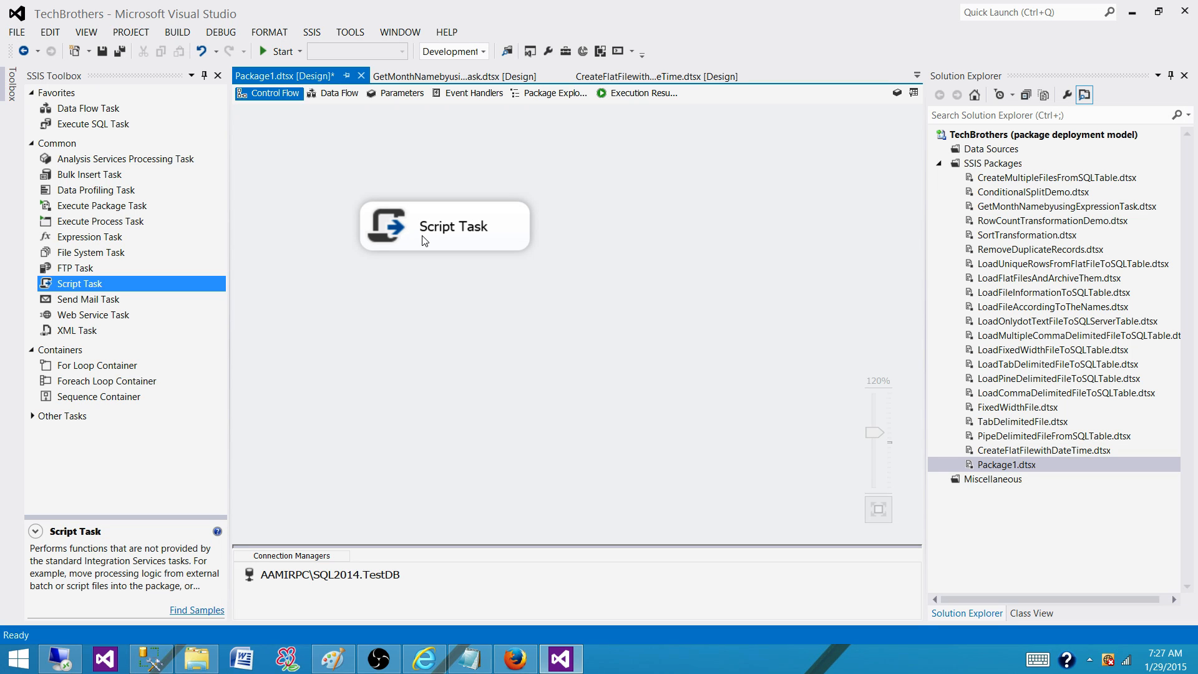
mouse_move(480, 365)
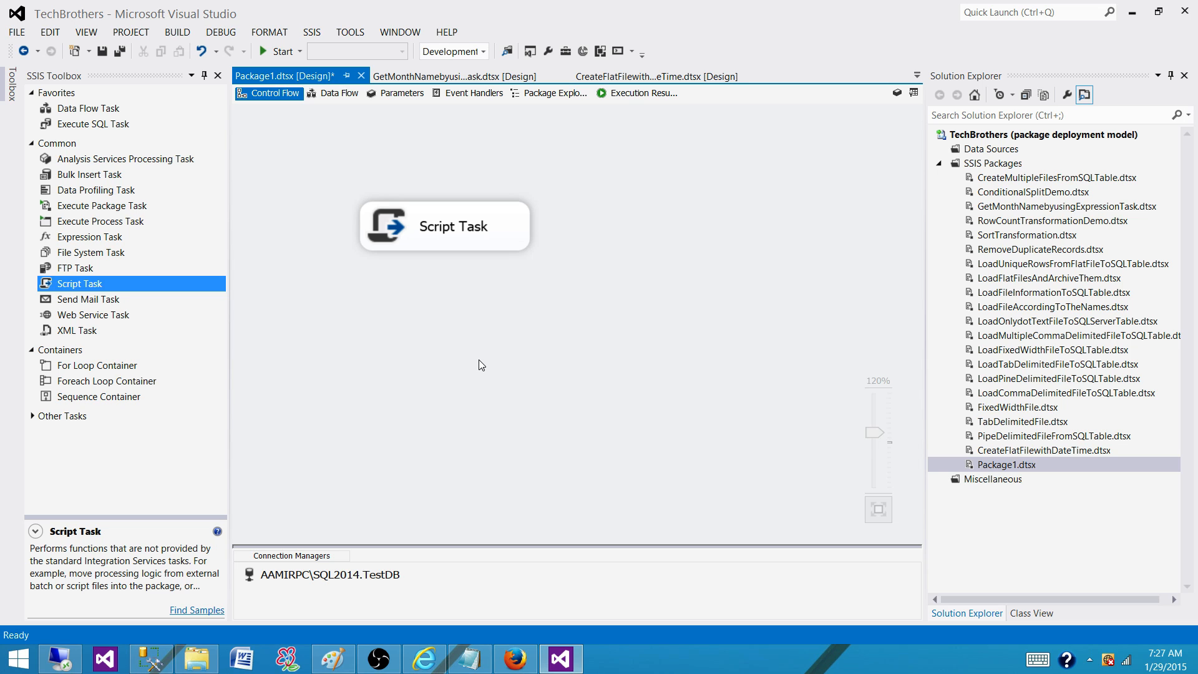
mouse_move(424, 659)
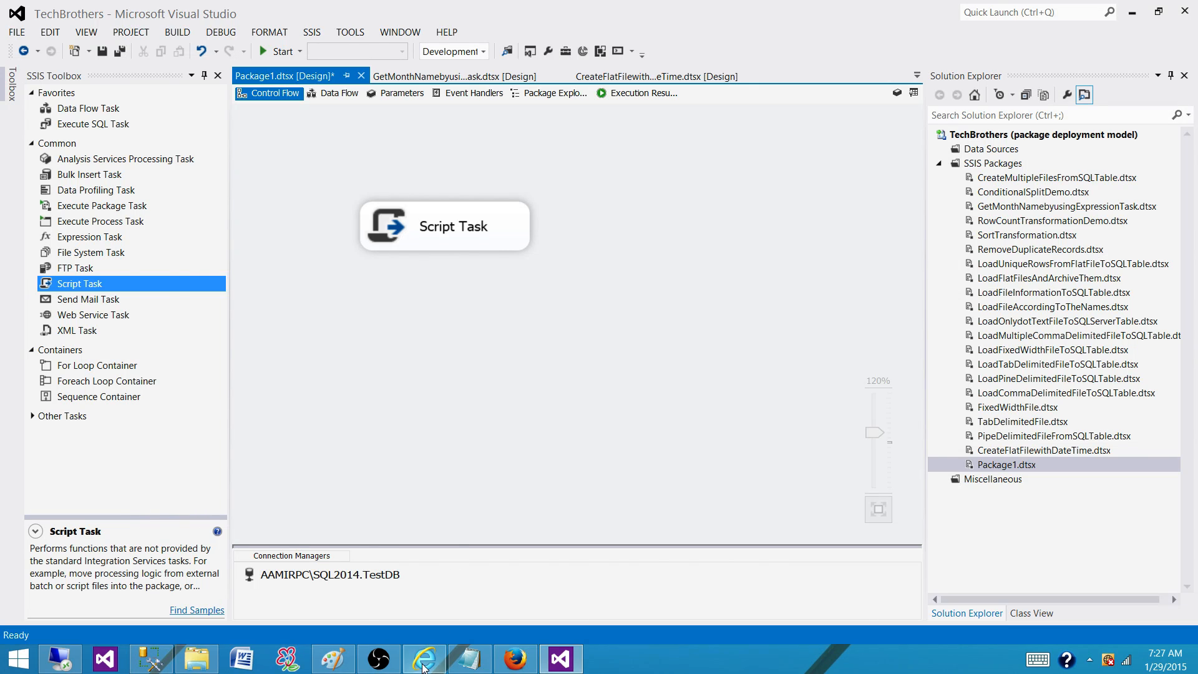
Bring up the Tech Brothers SSIS interview questions list in the browser.
left_click(424, 658)
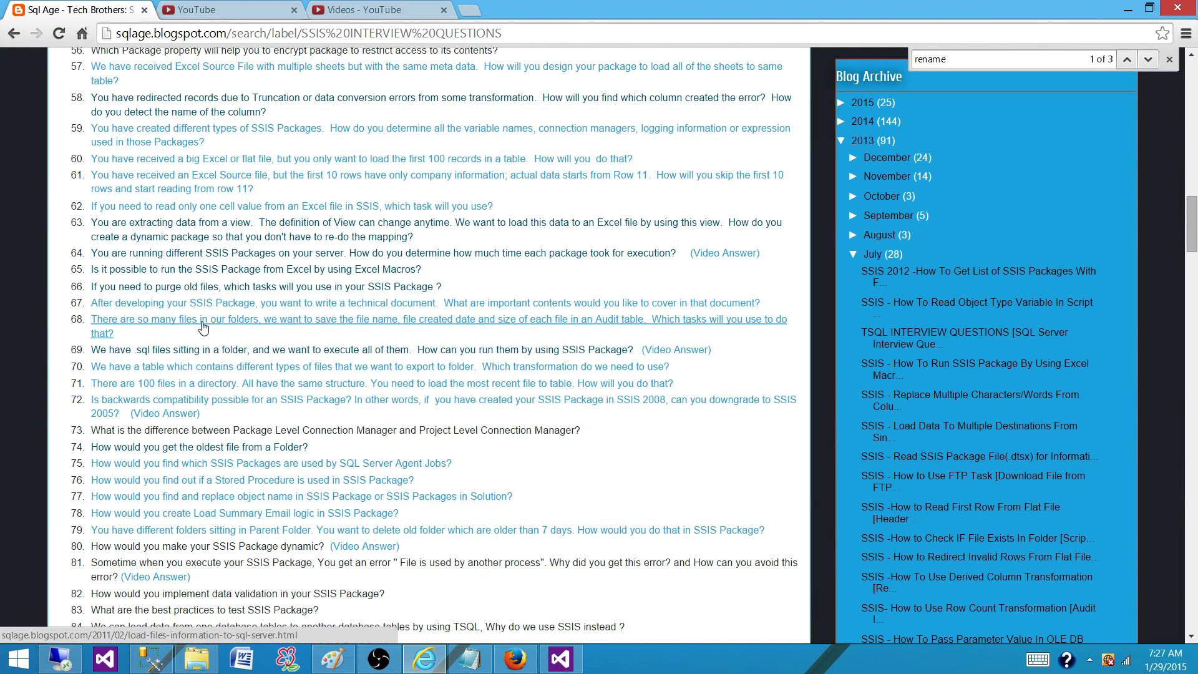
mouse_move(214, 322)
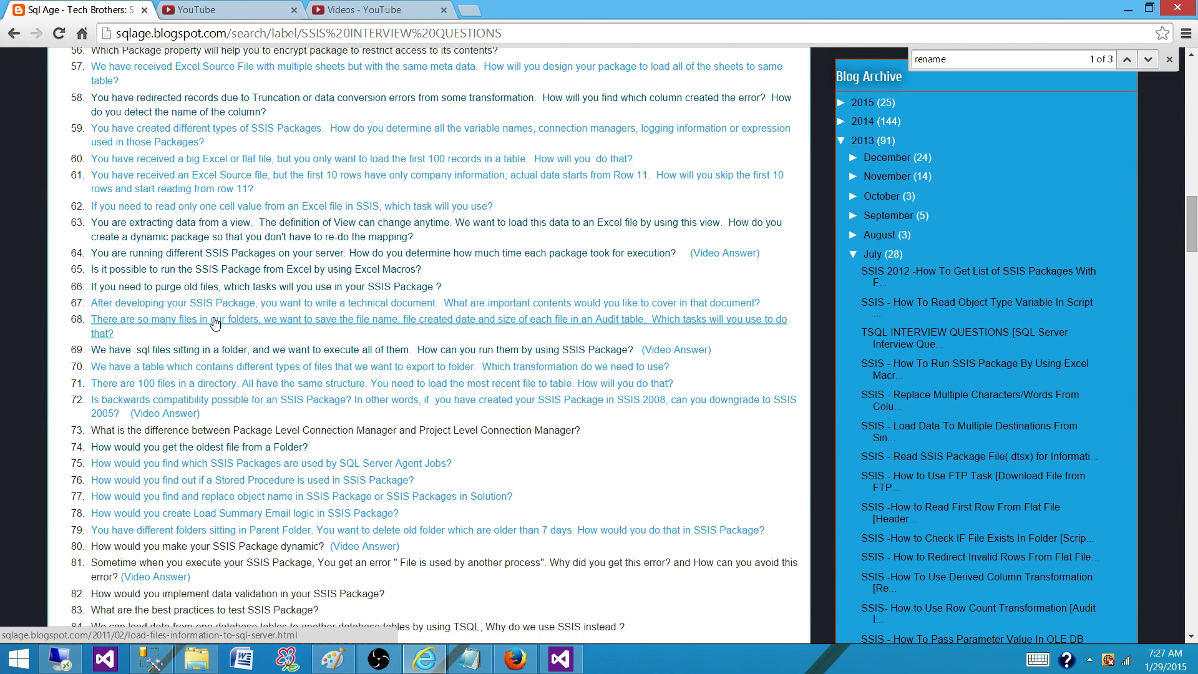
mouse_move(205, 327)
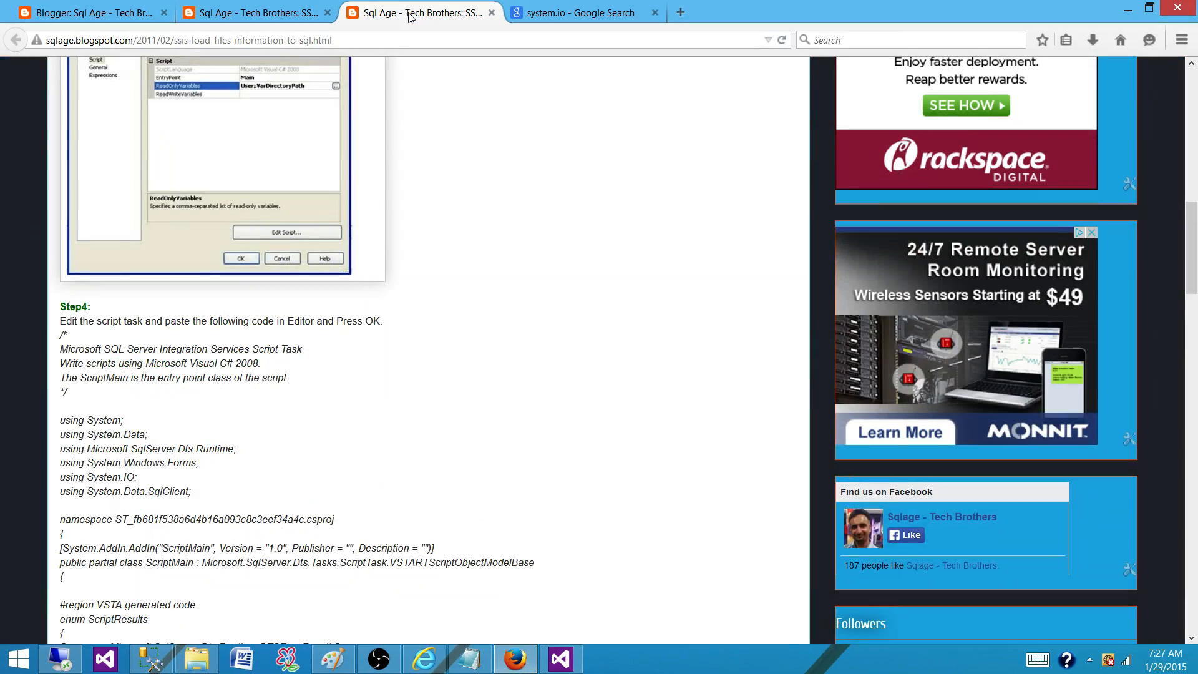
scroll("up", 3)
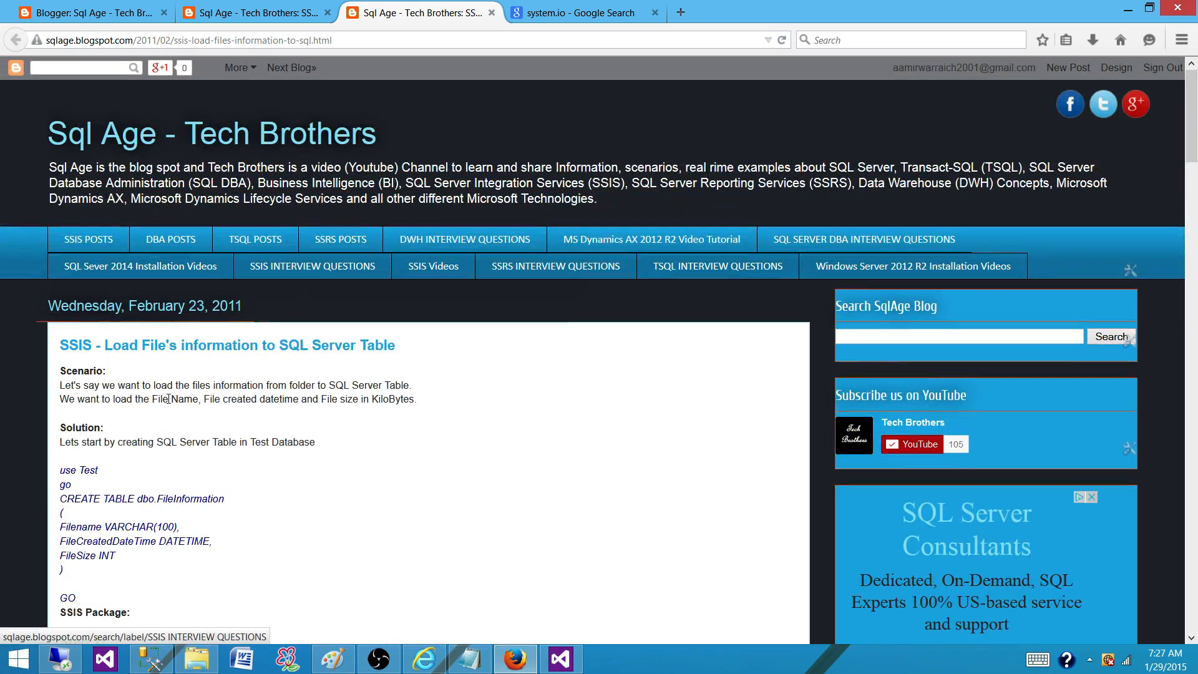
scroll("down", 3)
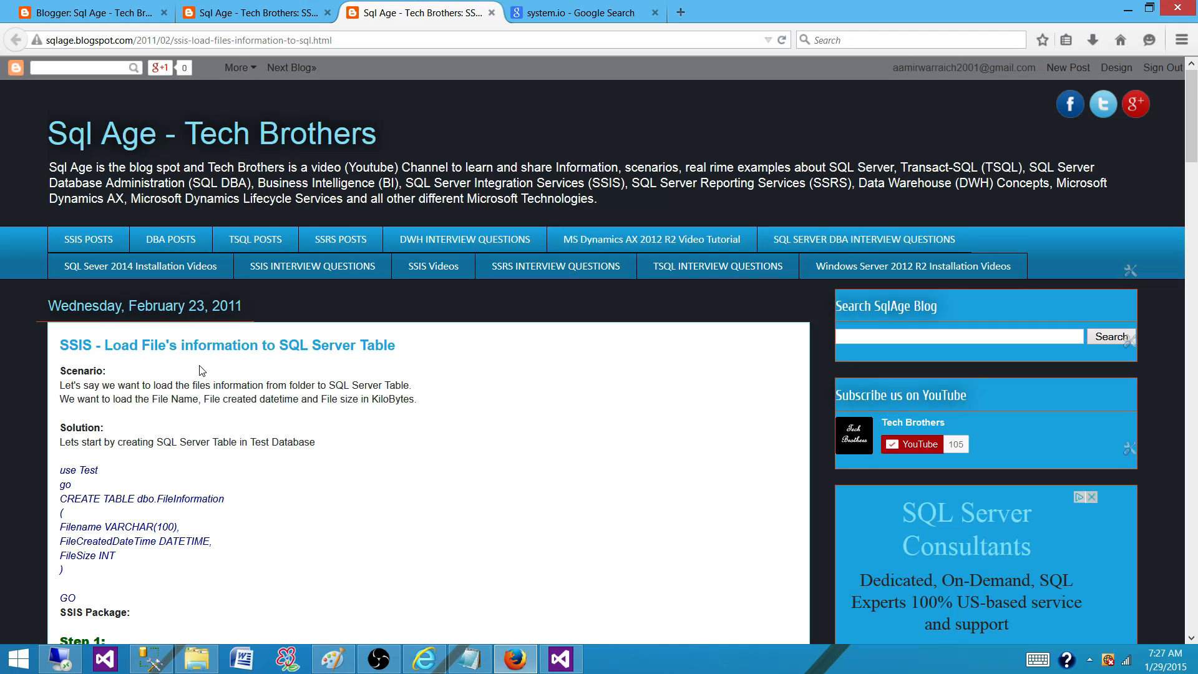
scroll("down", 3)
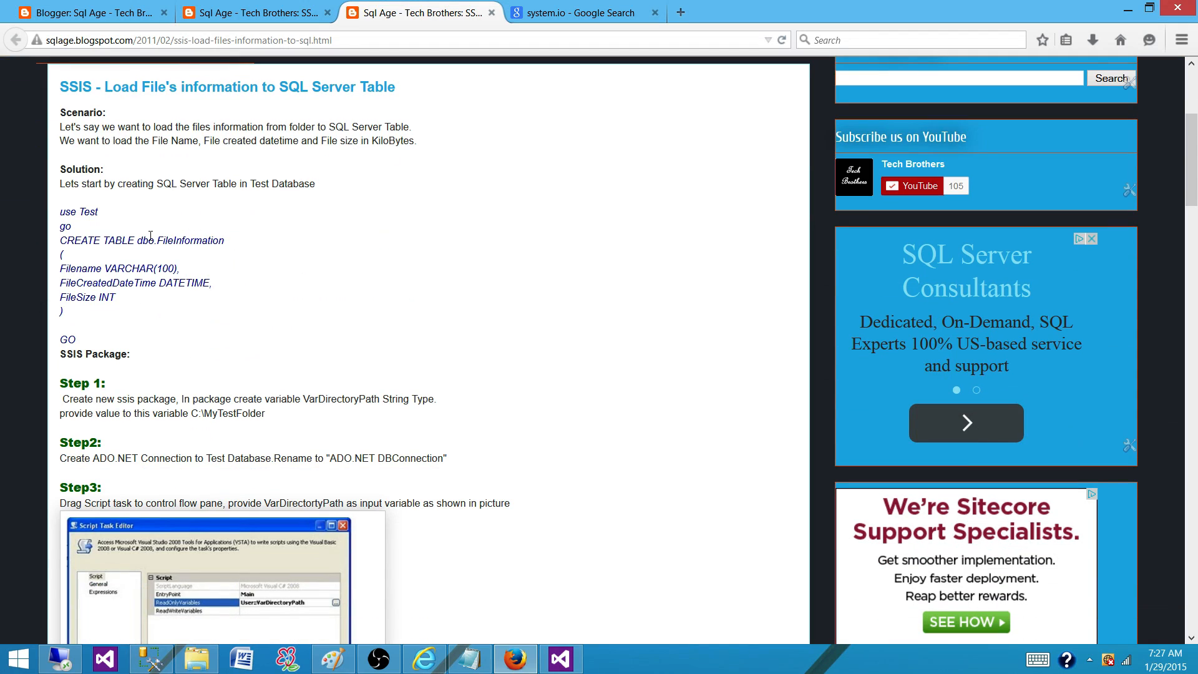
double_click(177, 239)
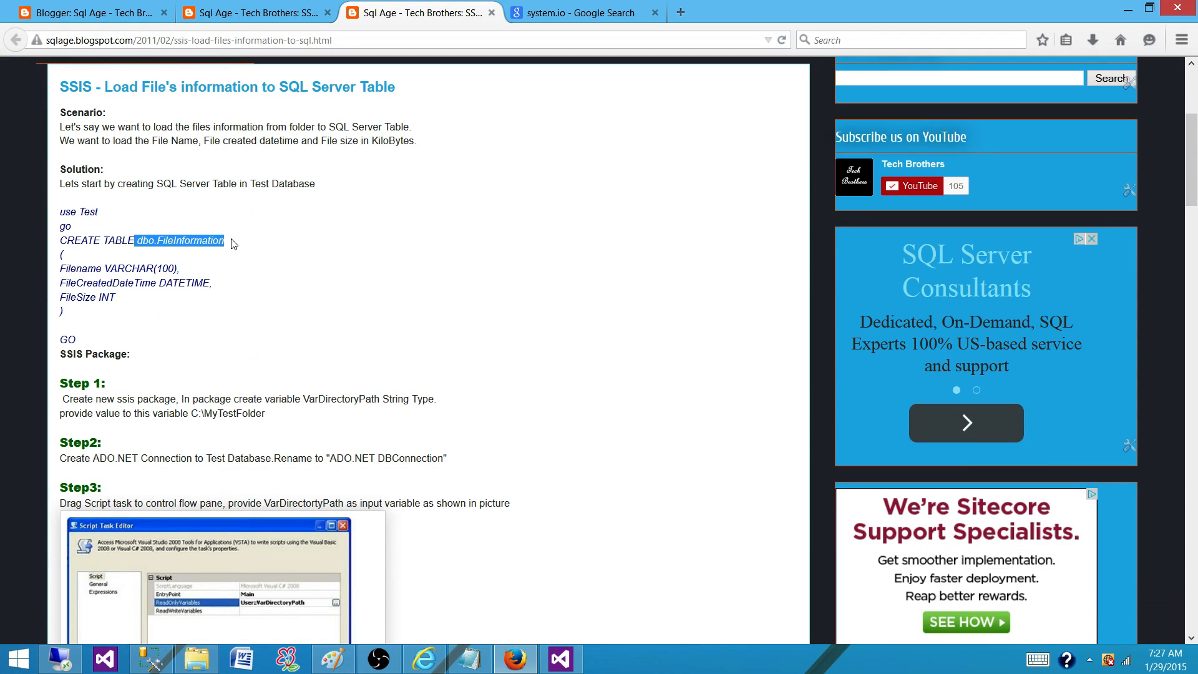
mouse_move(89, 268)
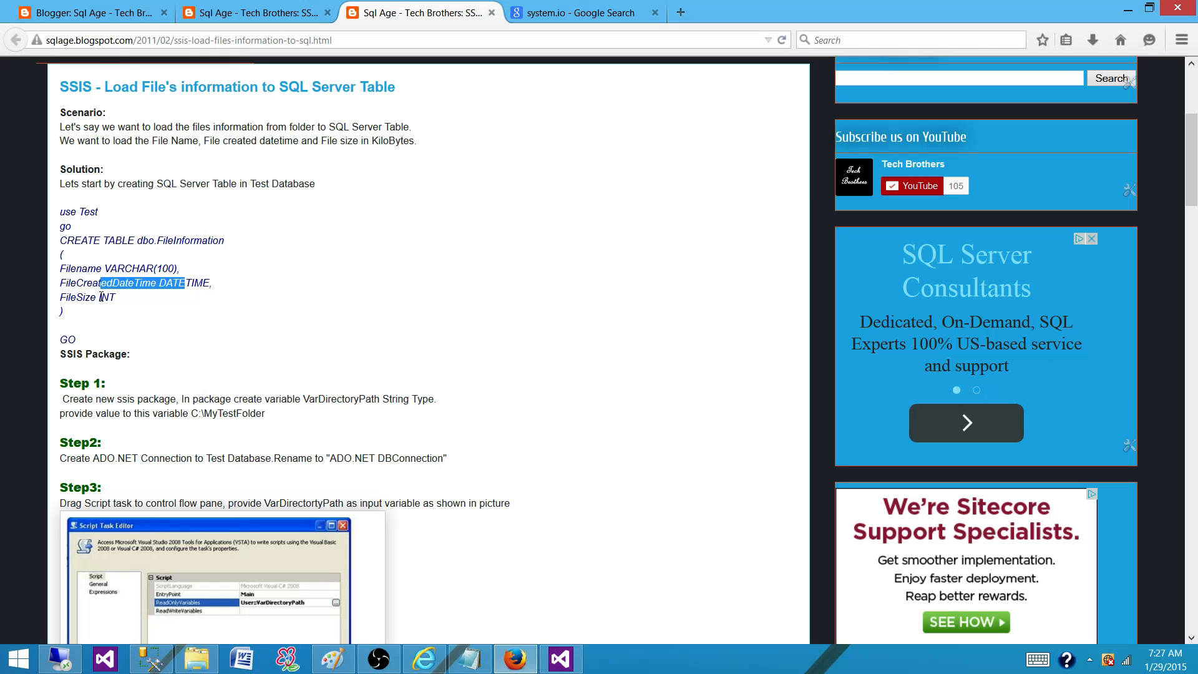
left_click(225, 363)
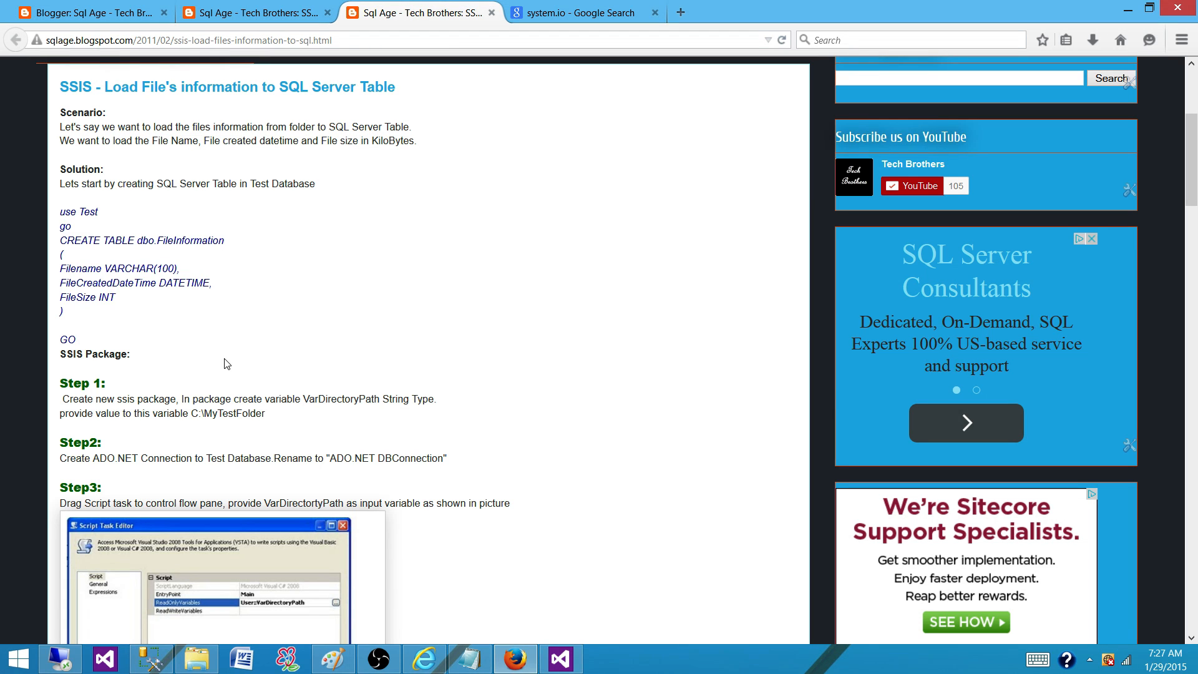
scroll("down", 3)
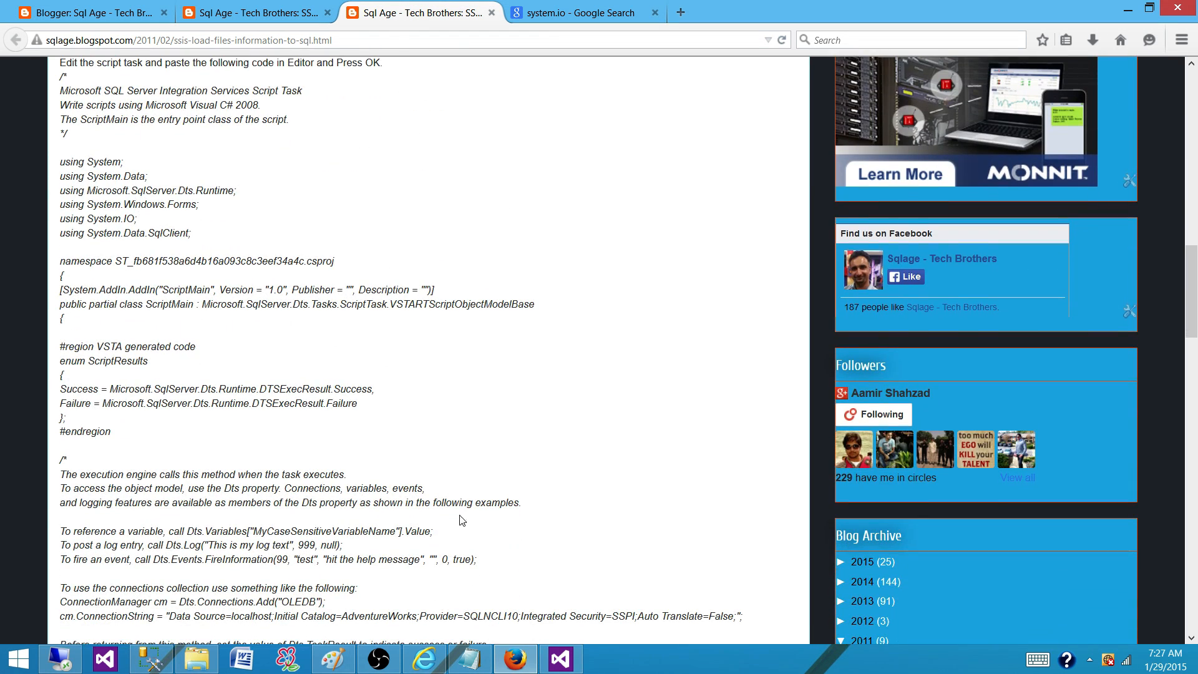
scroll("down", 3)
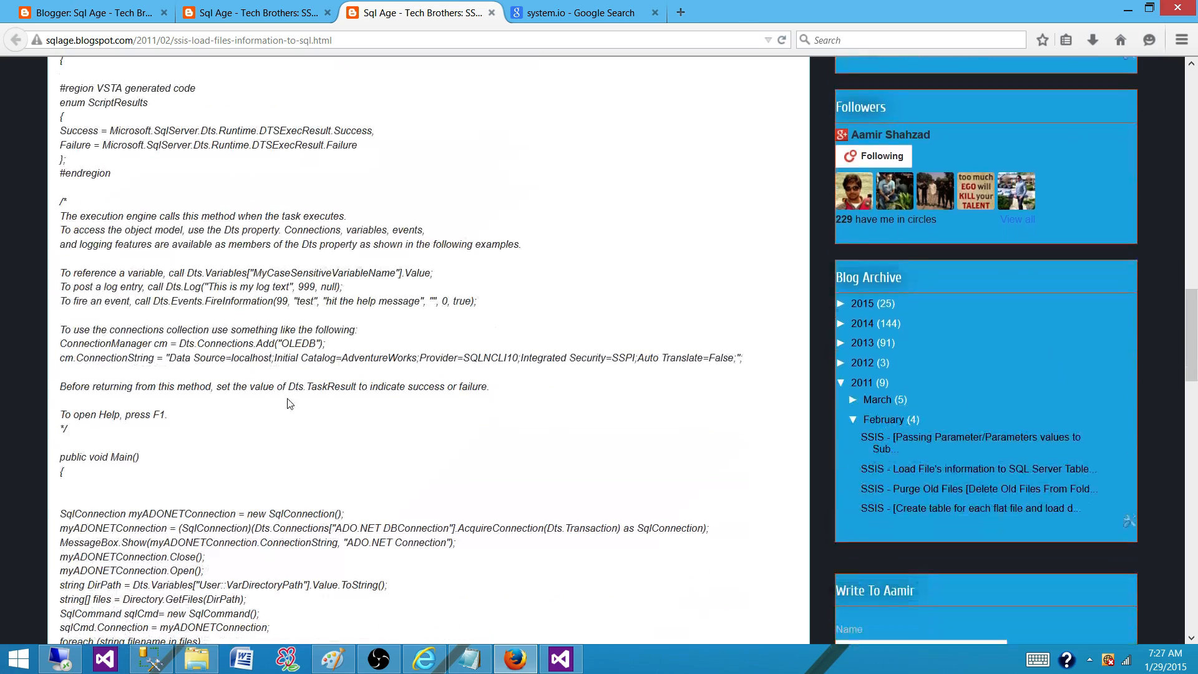
mouse_move(341, 456)
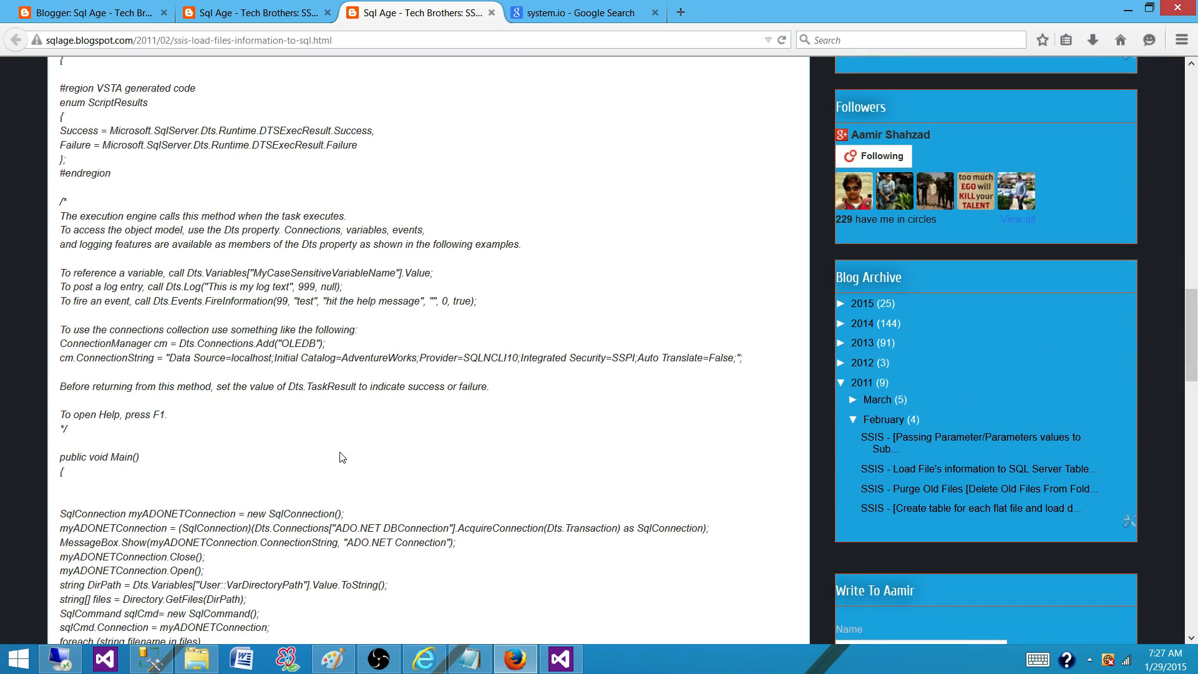
scroll("down", 3)
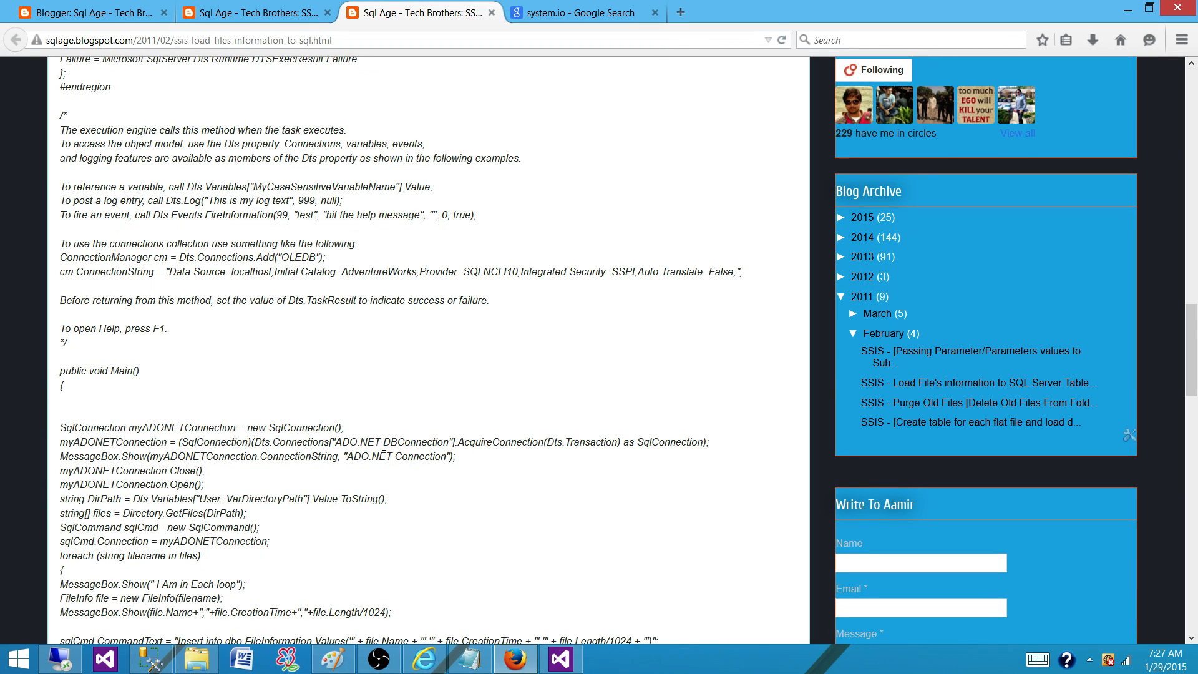